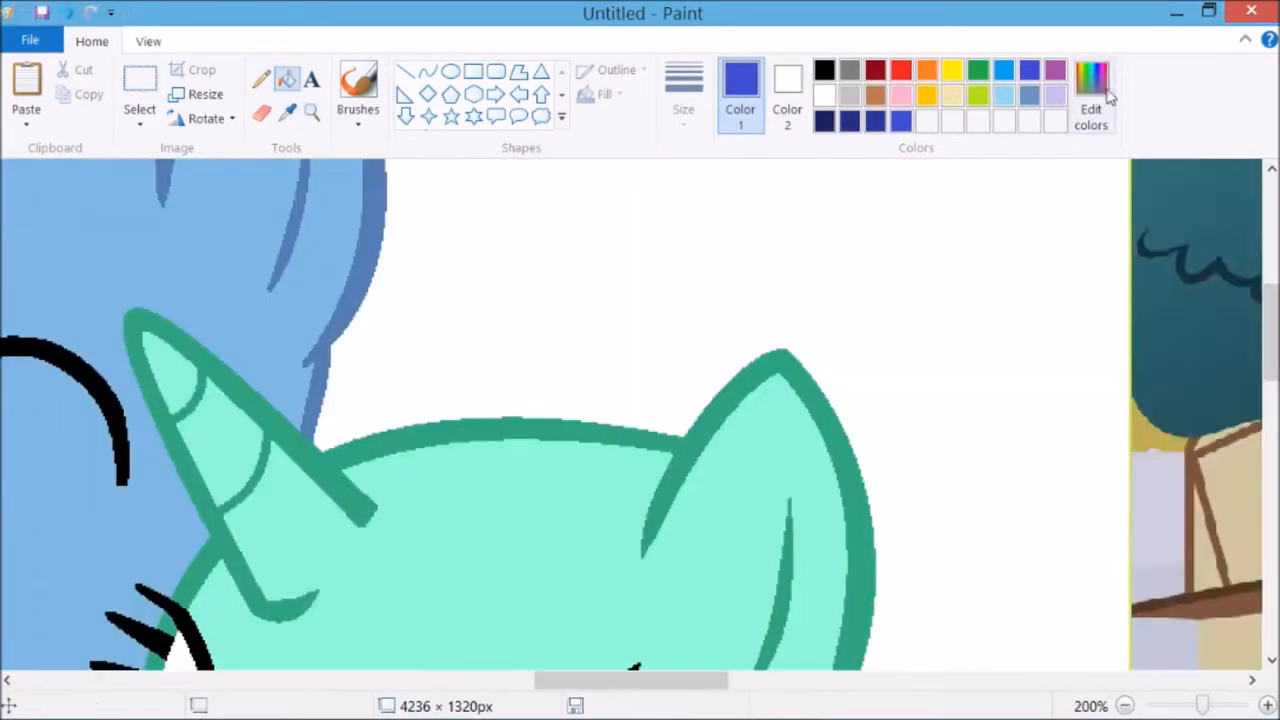
- Mix a custom pink colour (R255 G51 B117) in Edit colors for the ponies
click(1092, 96)
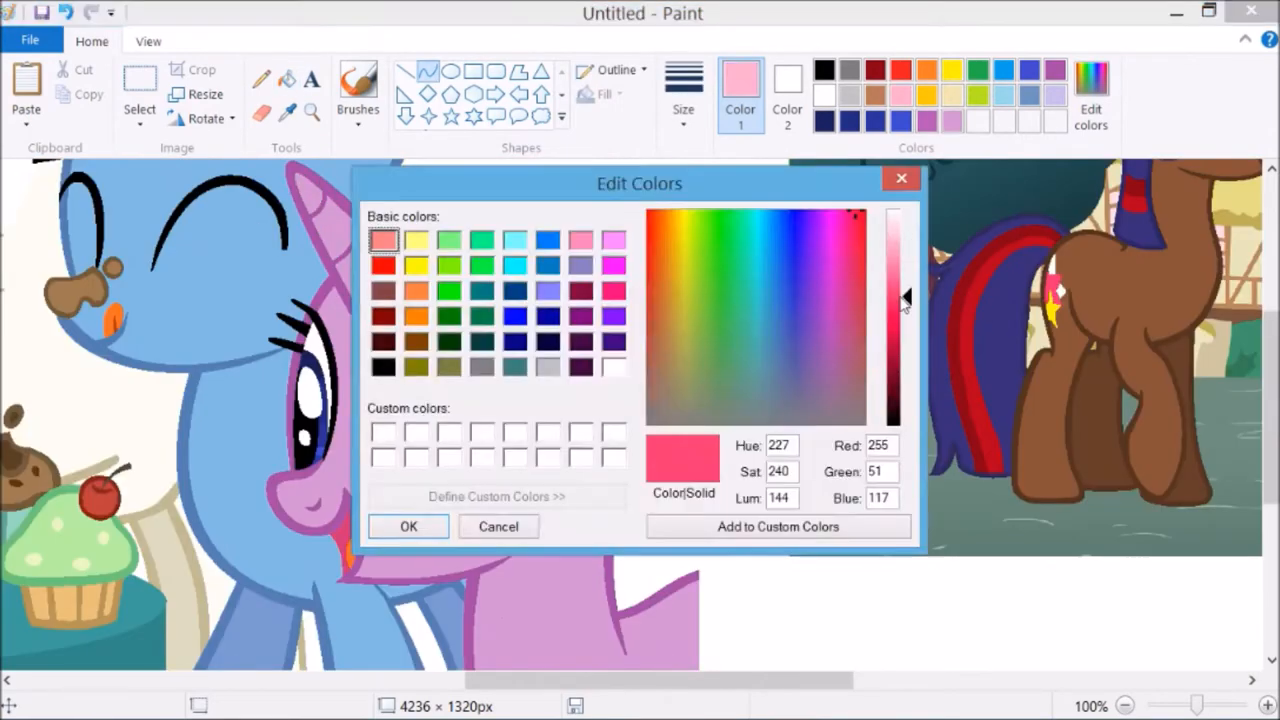
click(408, 526)
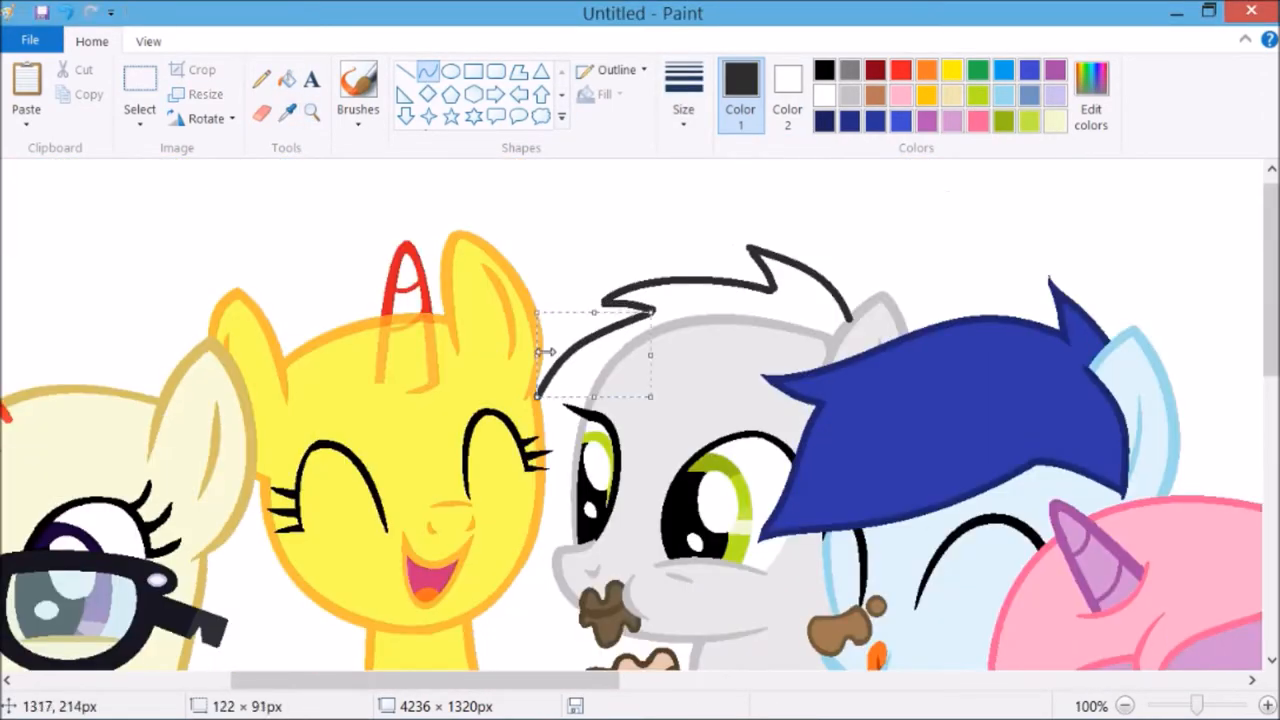
- Draw a black curve over the grey pony's mane for the new black-and-green mane
scroll(down, 3)
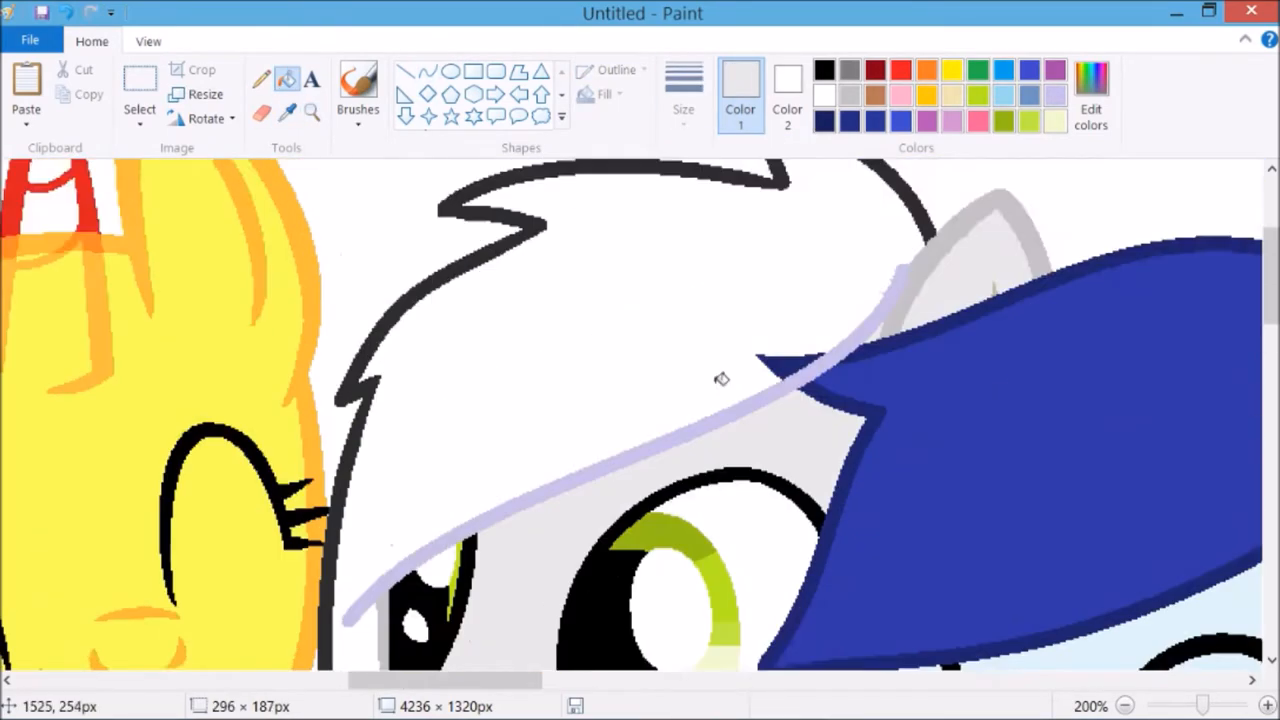
click(1124, 704)
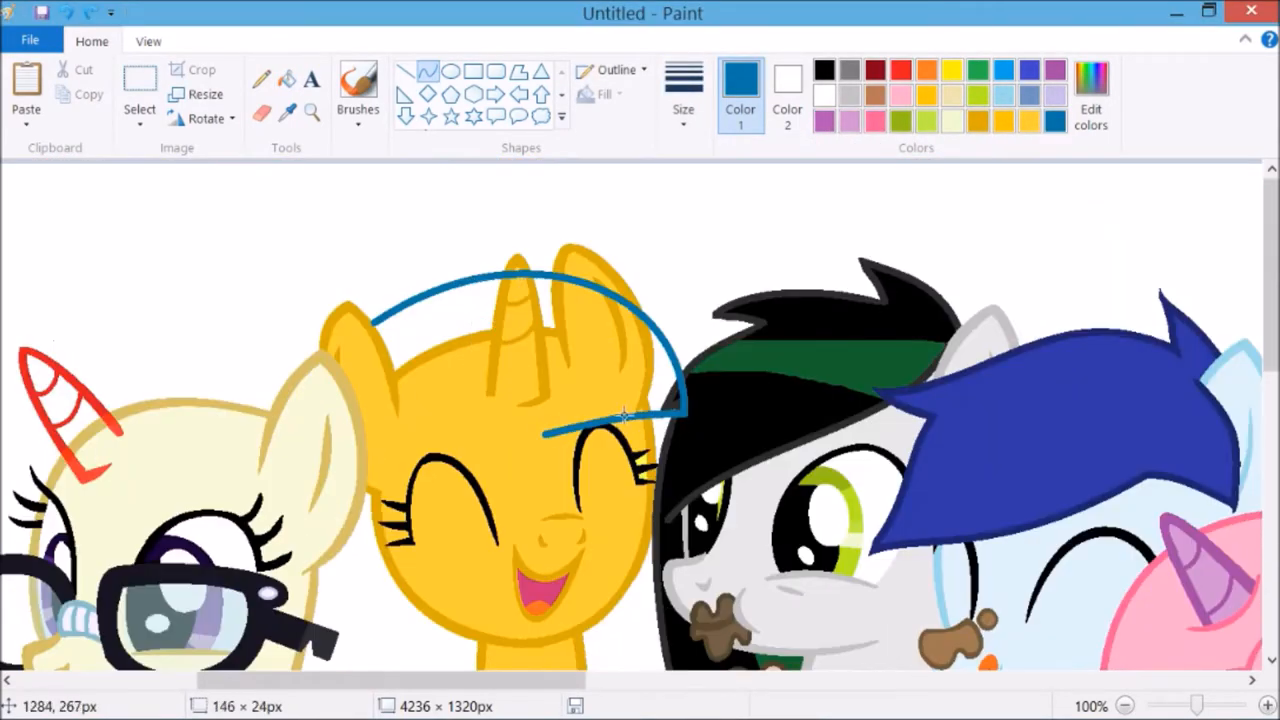
- Outline a blue mane shape across the yellow unicorn's head at 300% zoom
scroll(down, 3)
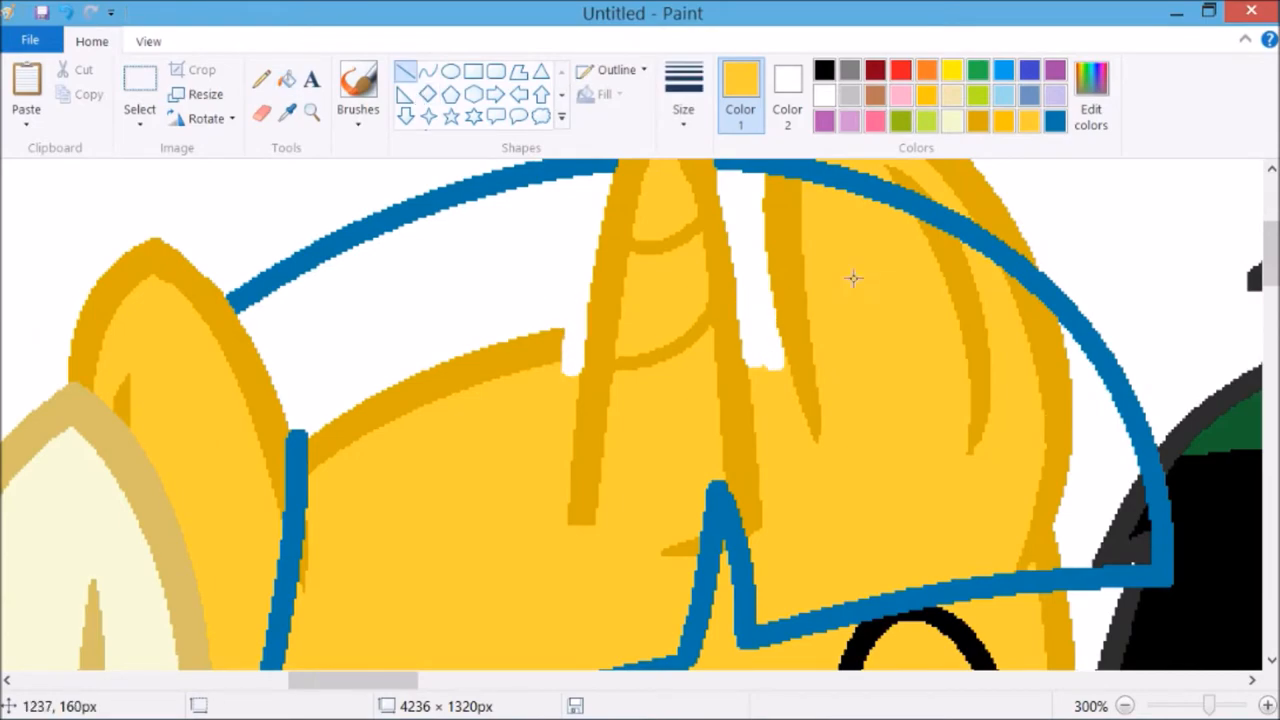
drag(504, 184, 604, 664)
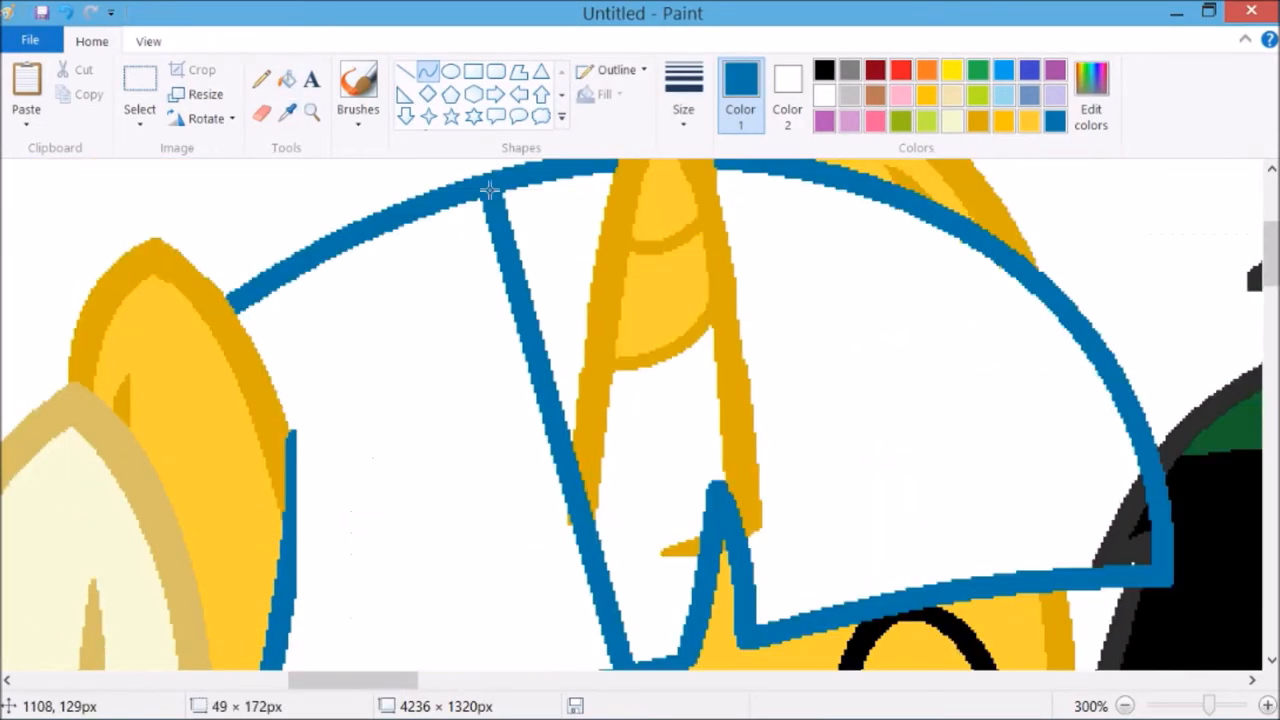
drag(490, 190, 1140, 524)
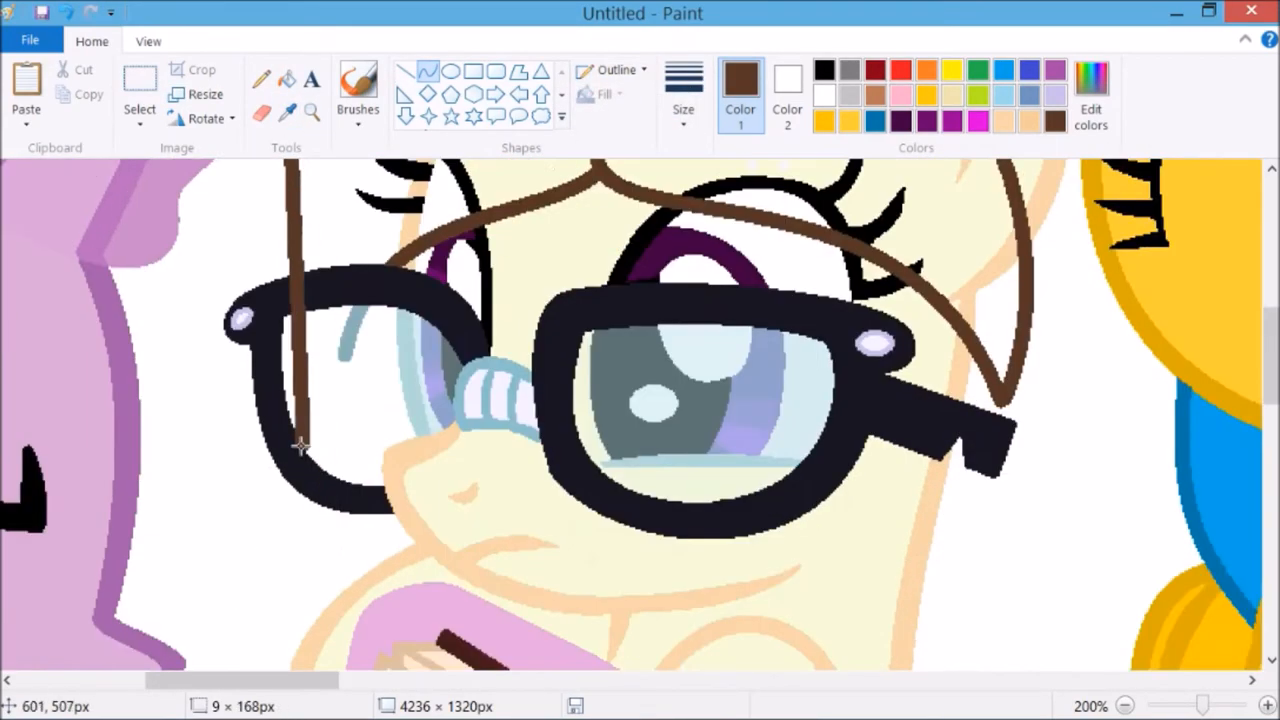
- Outline the brown mane beside the glasses, then fill the cropped canvas solid blue
click(612, 68)
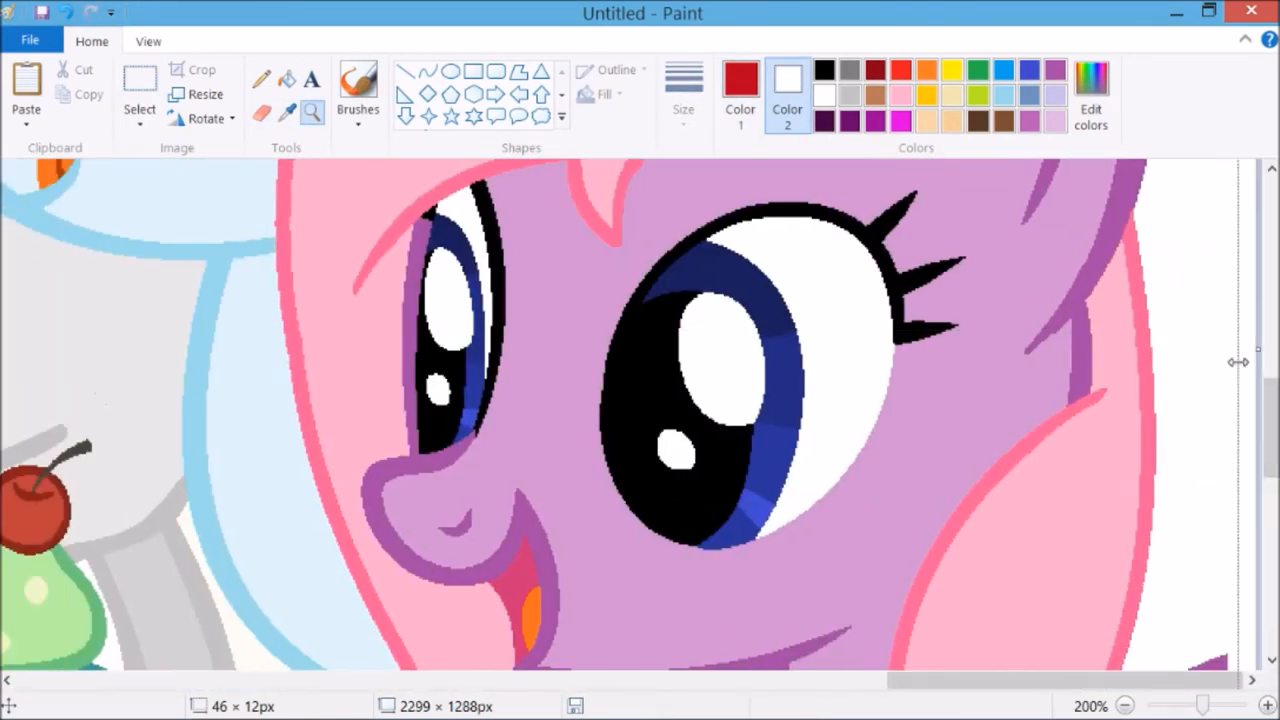
click(1124, 704)
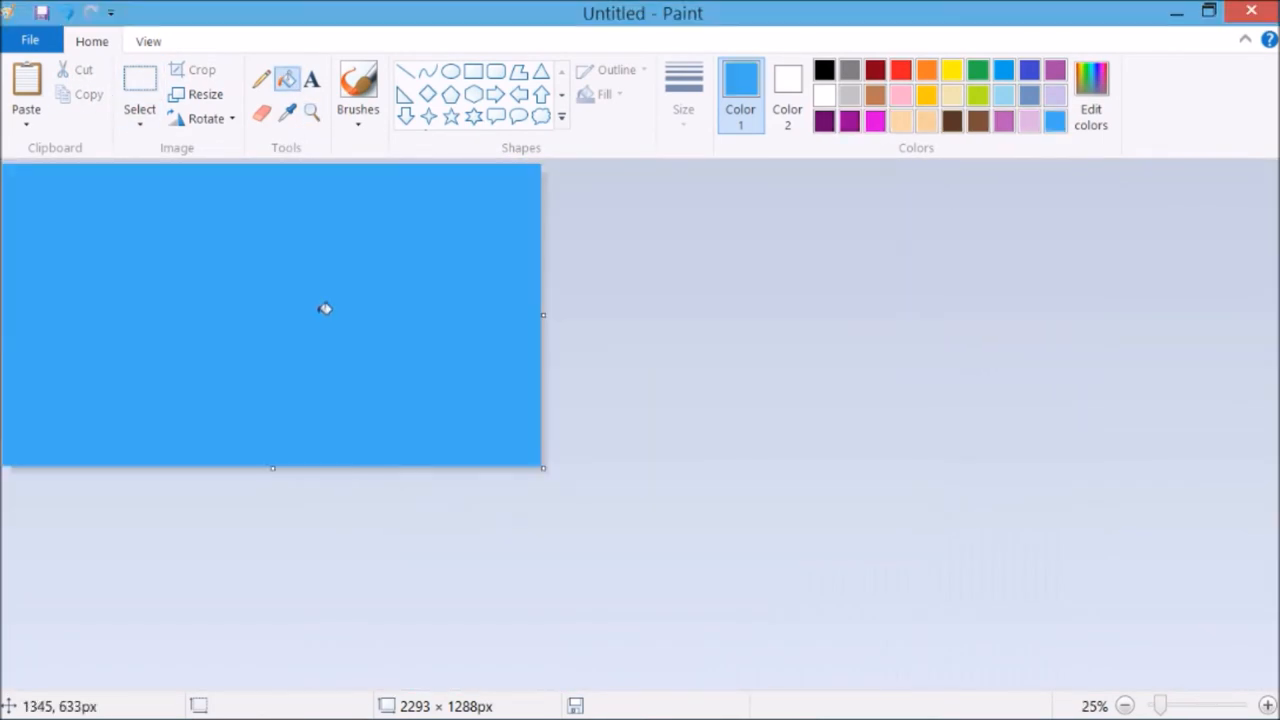
- Resize the blue background horizontally to span the 3244 by 1288 canvas
click(204, 94)
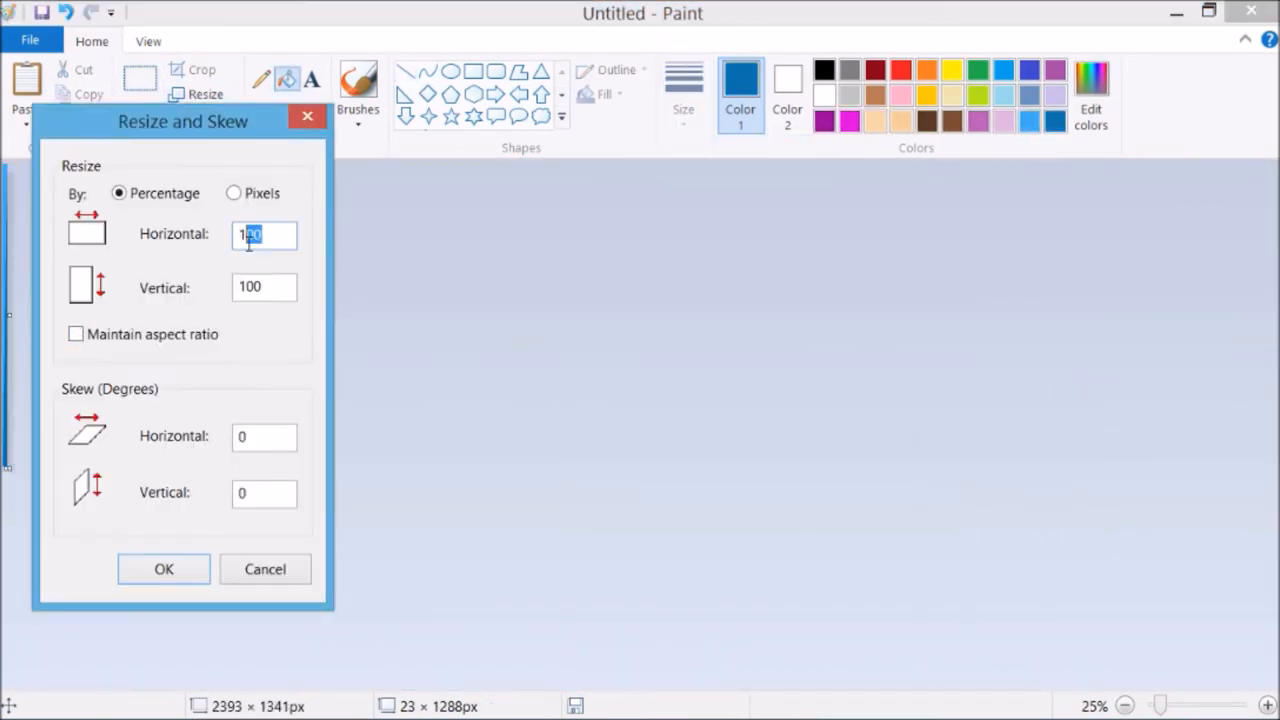
click(164, 568)
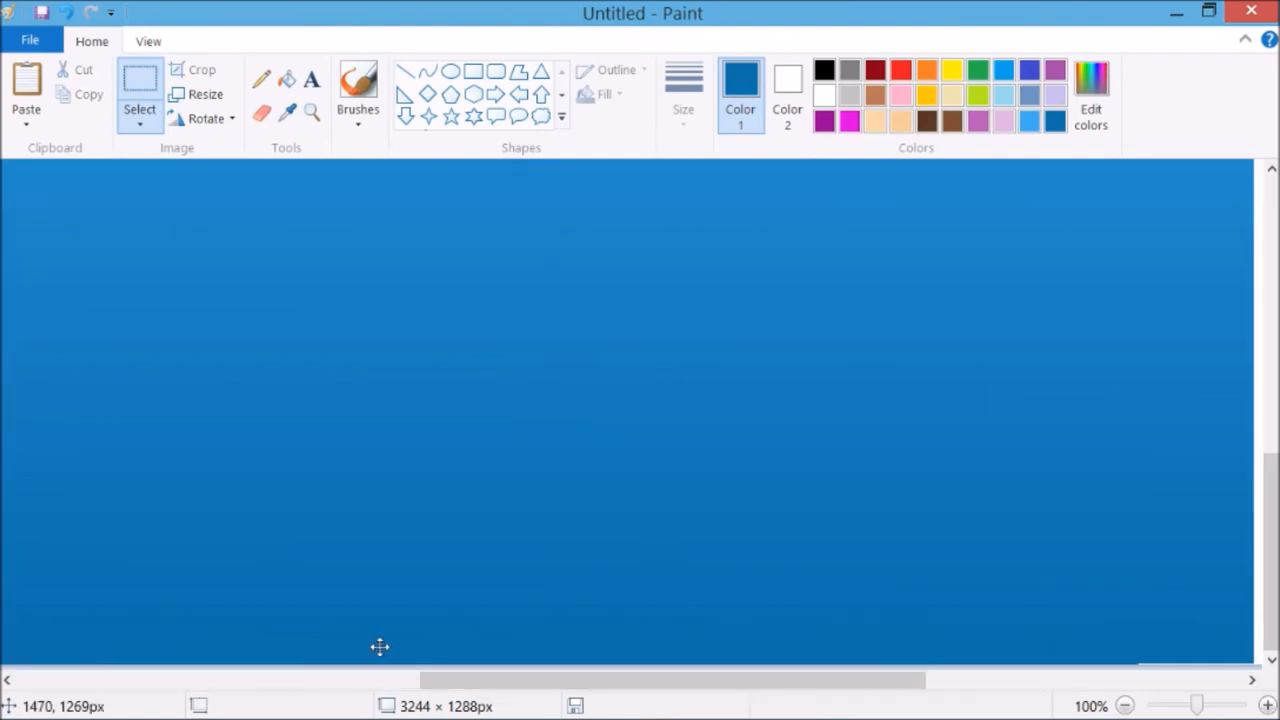
click(1124, 704)
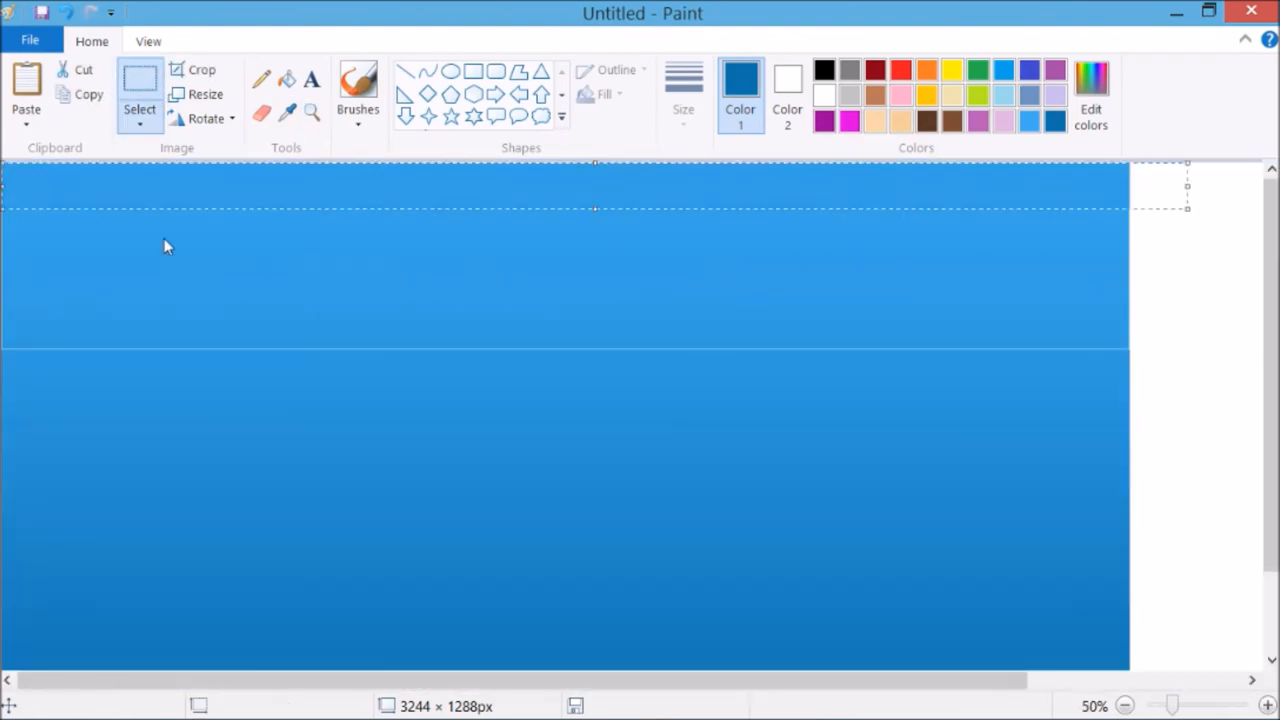